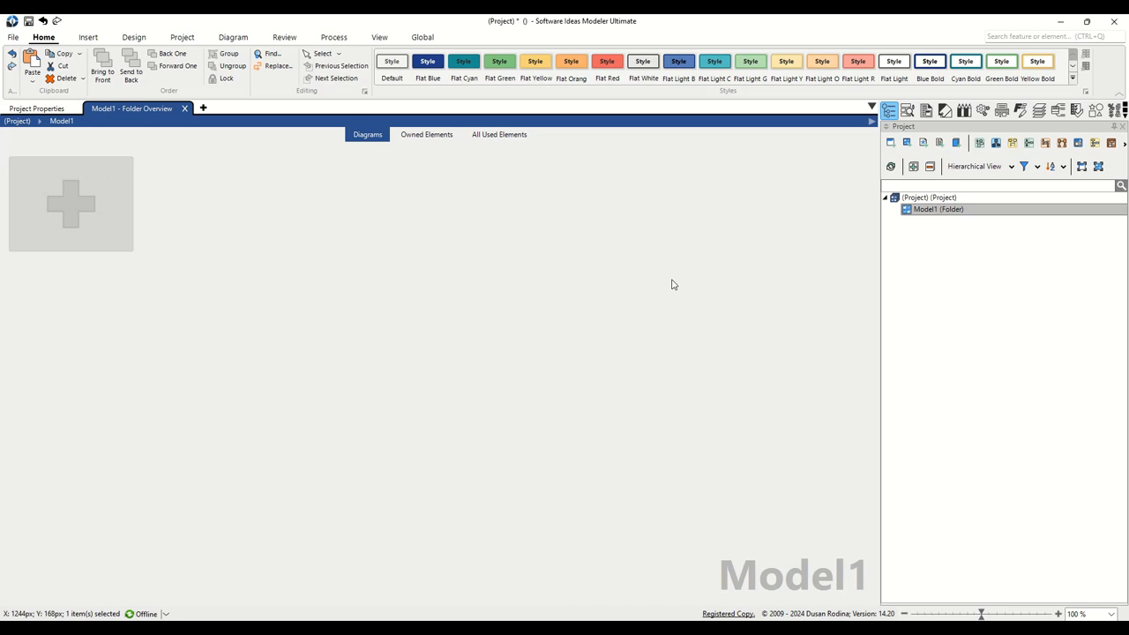
pyautogui.moveTo(656, 293)
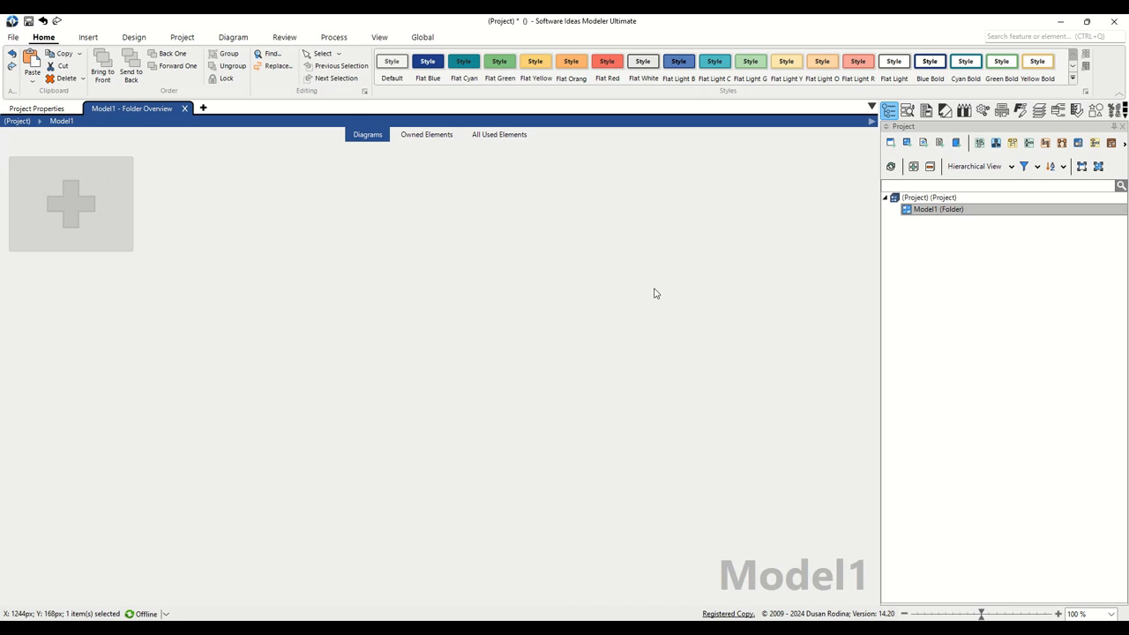
pyautogui.moveTo(666, 308)
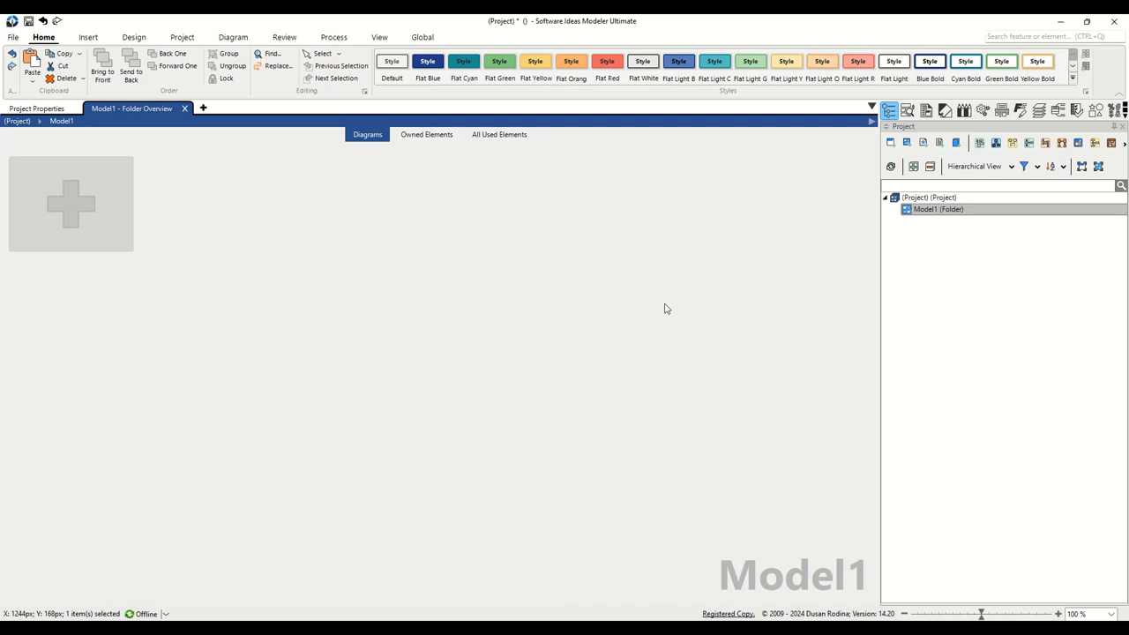
pyautogui.moveTo(827, 189)
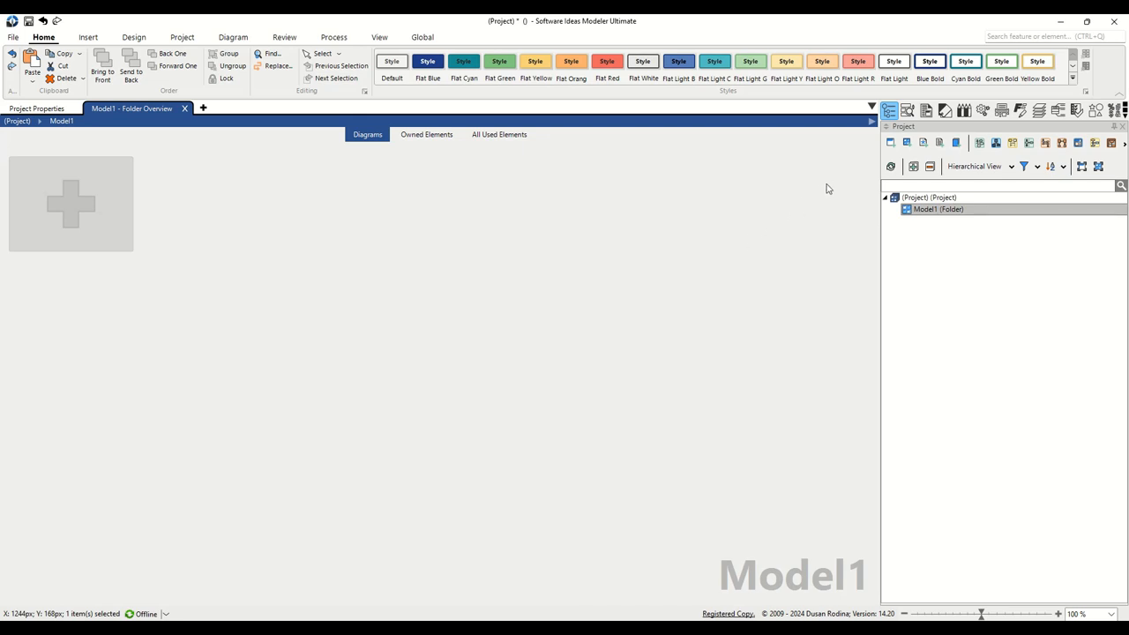
pyautogui.moveTo(891, 143)
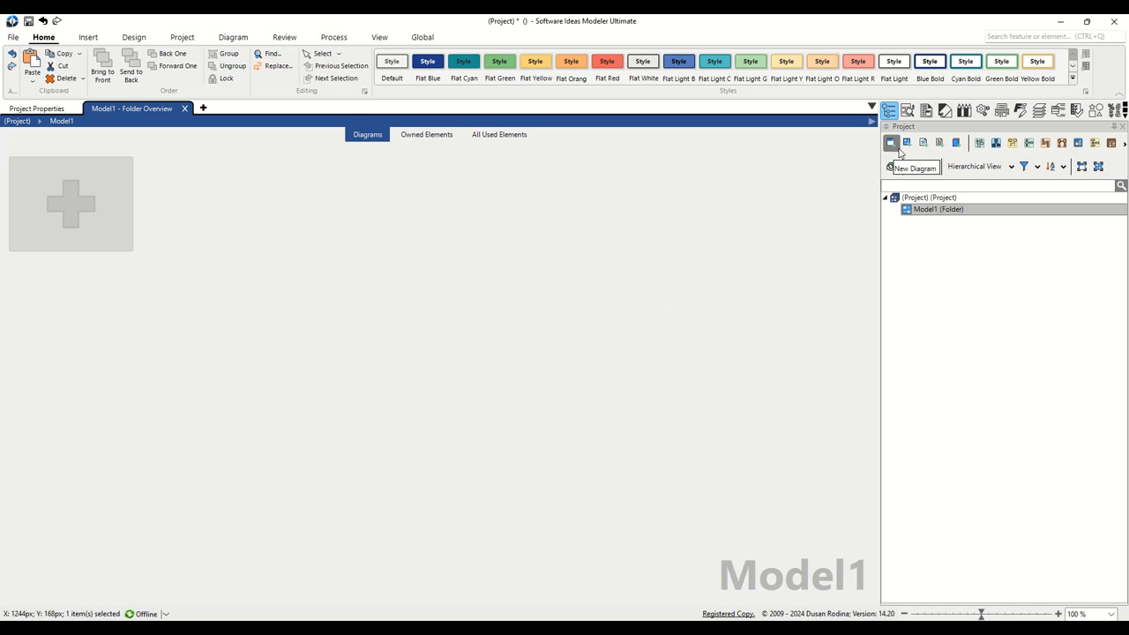
# Choose the Nassi-Shneiderman diagram type via searching 'nas' and name it 'Prime Numbers'.
pyautogui.click(913, 167)
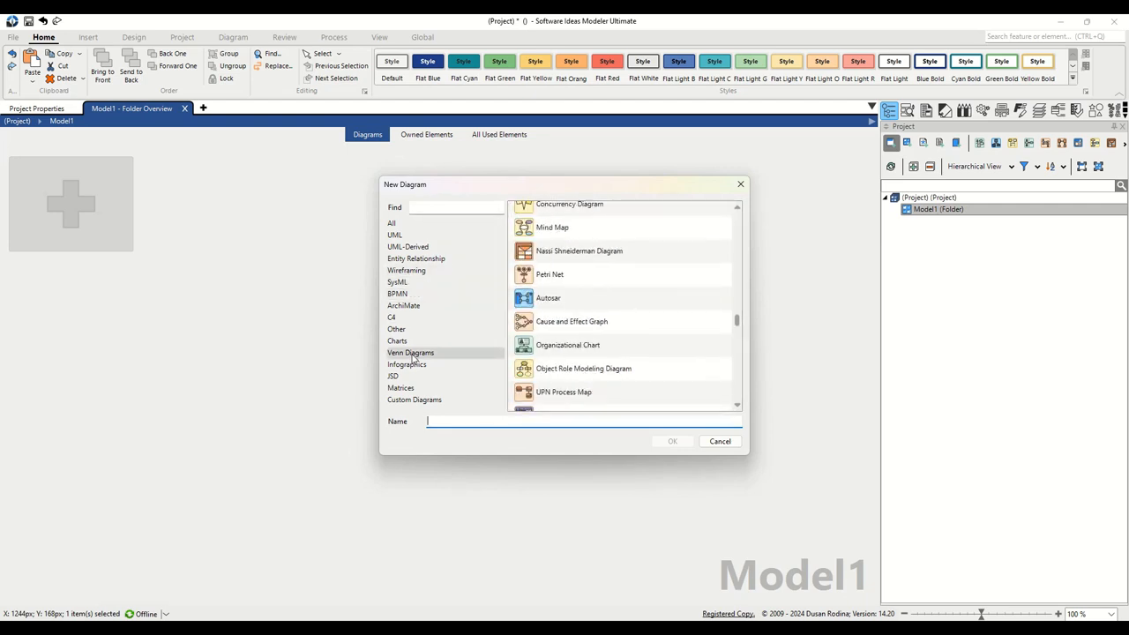
pyautogui.click(395, 328)
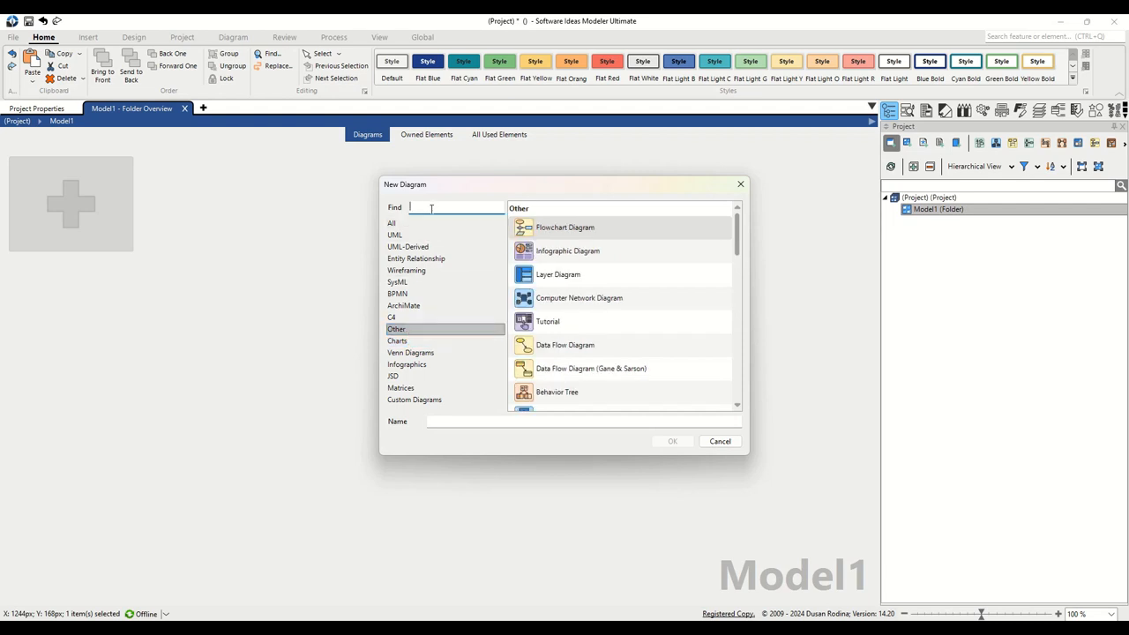
pyautogui.write('nas')
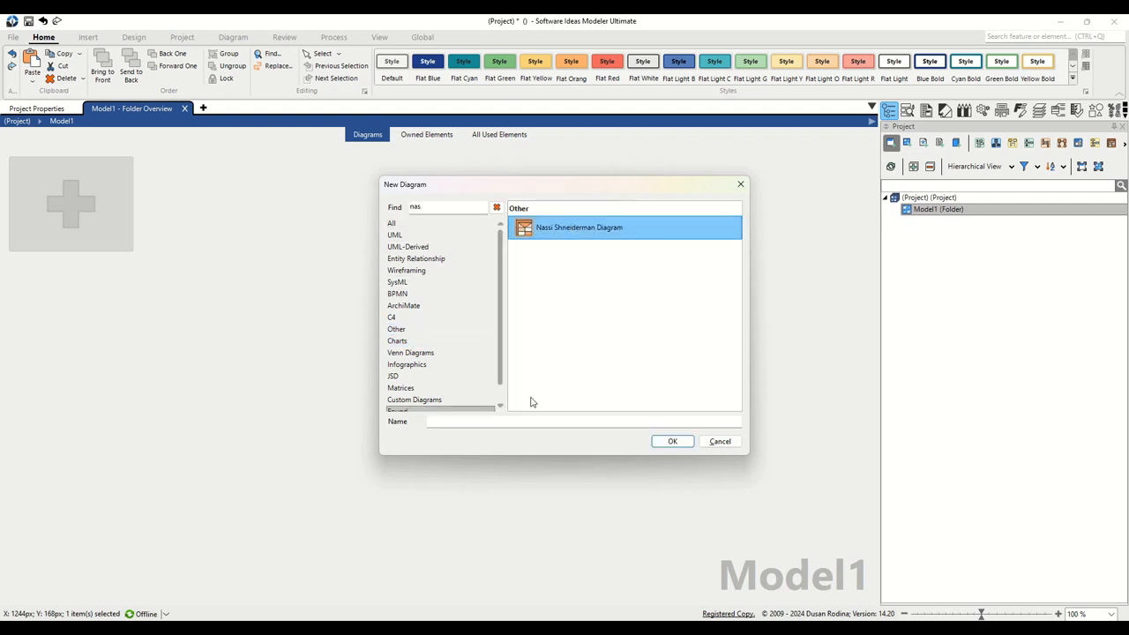
pyautogui.write('Print')
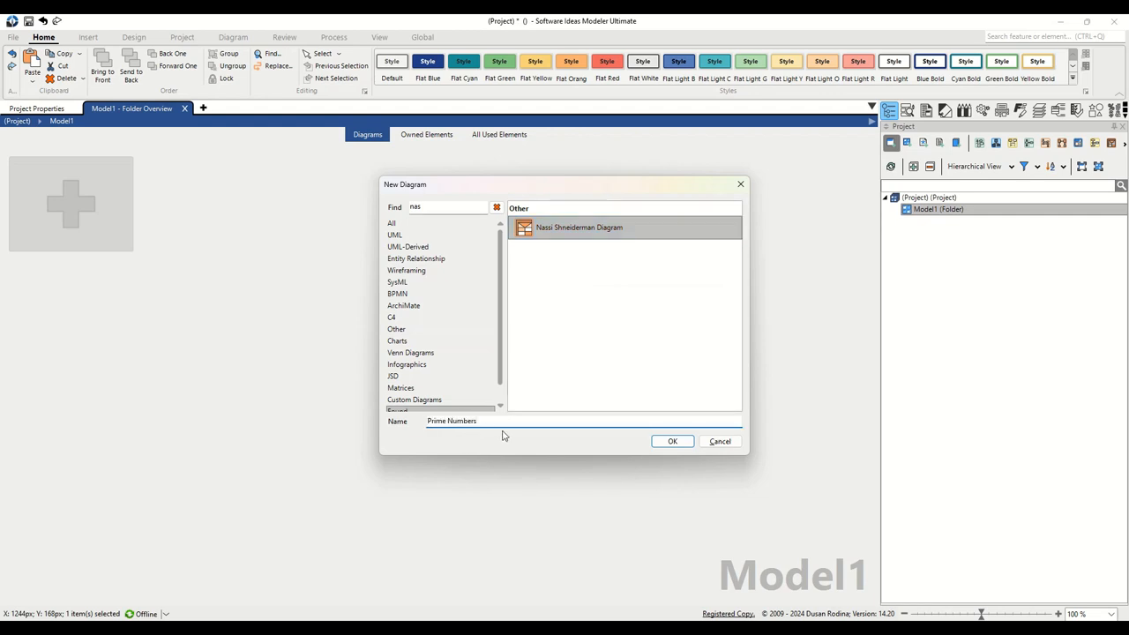
# Confirm the dialog so the empty Prime Numbers diagram opens on the canvas.
pyautogui.click(672, 441)
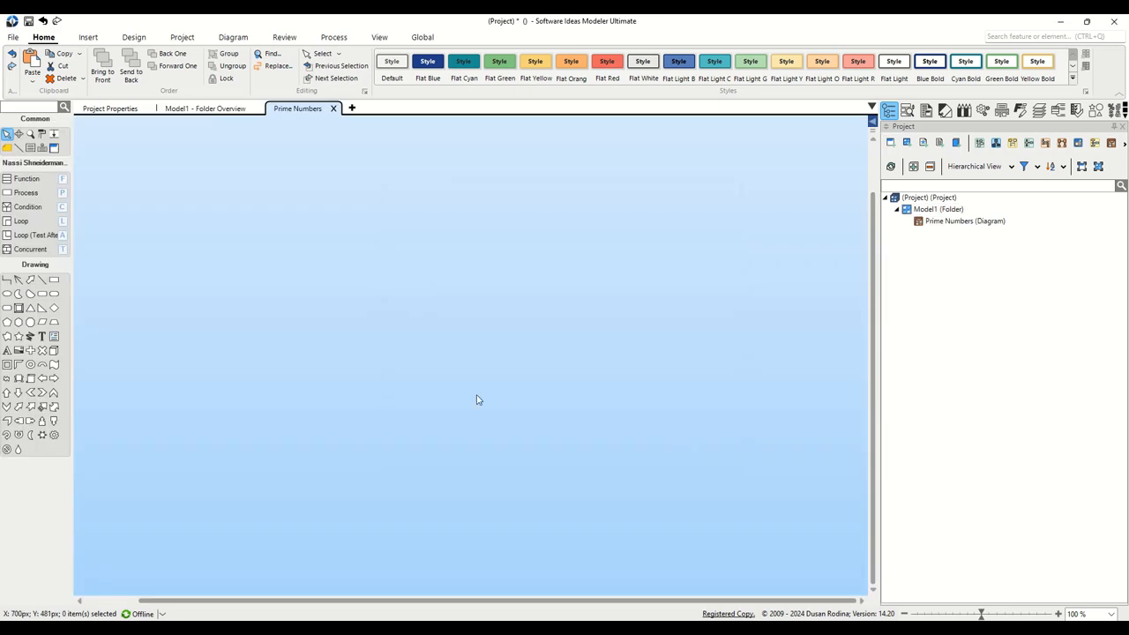
pyautogui.moveTo(86, 197)
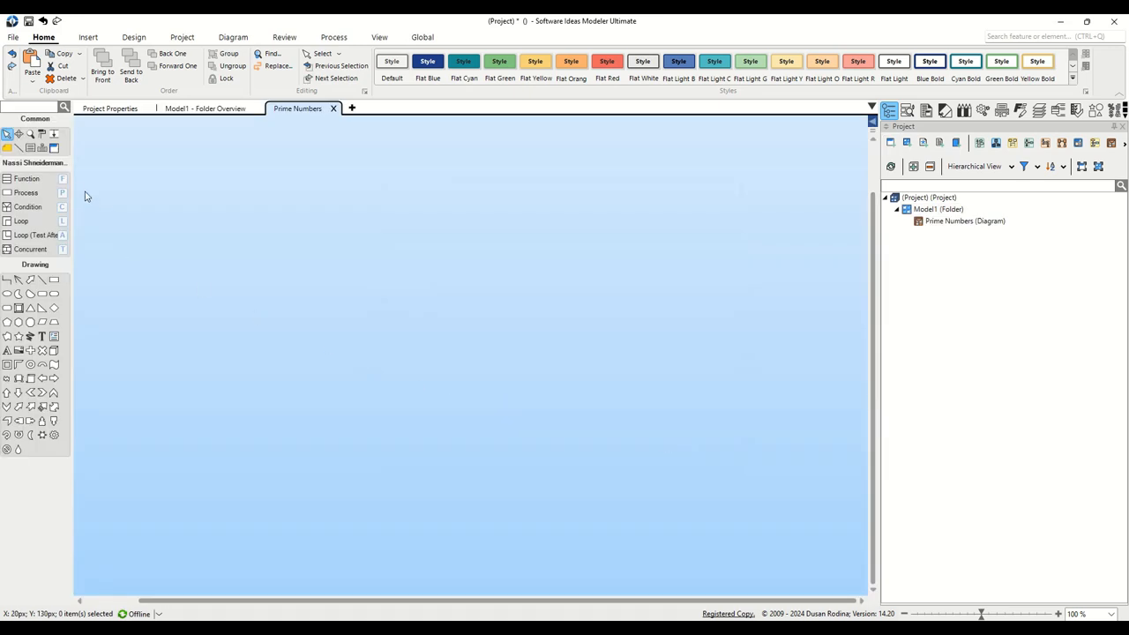
pyautogui.moveTo(31, 249)
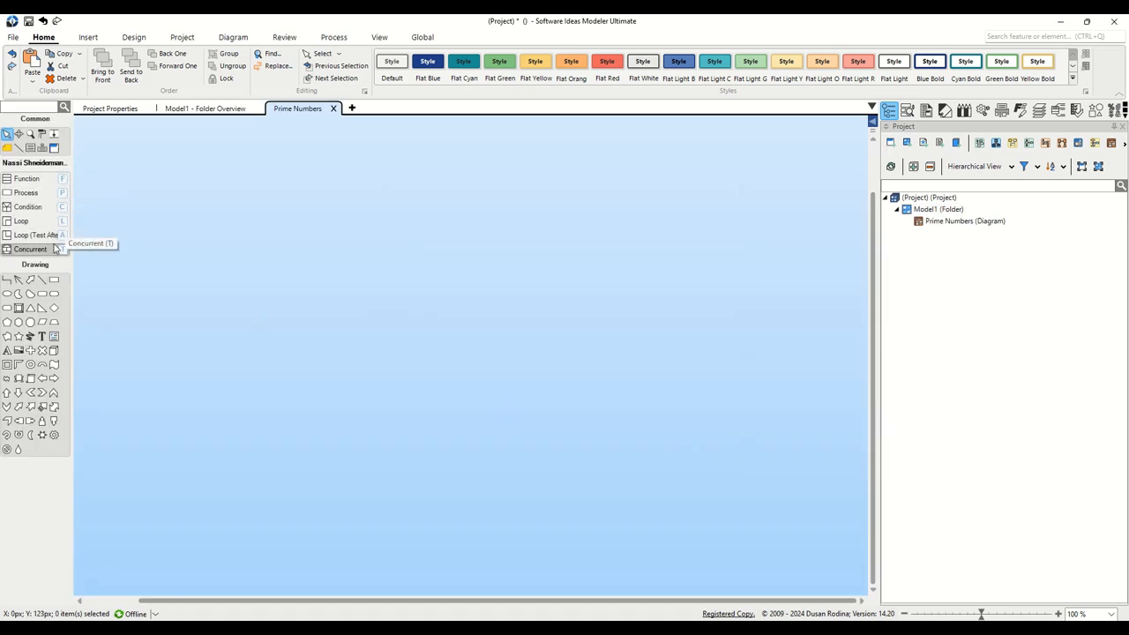
pyautogui.moveTo(51, 181)
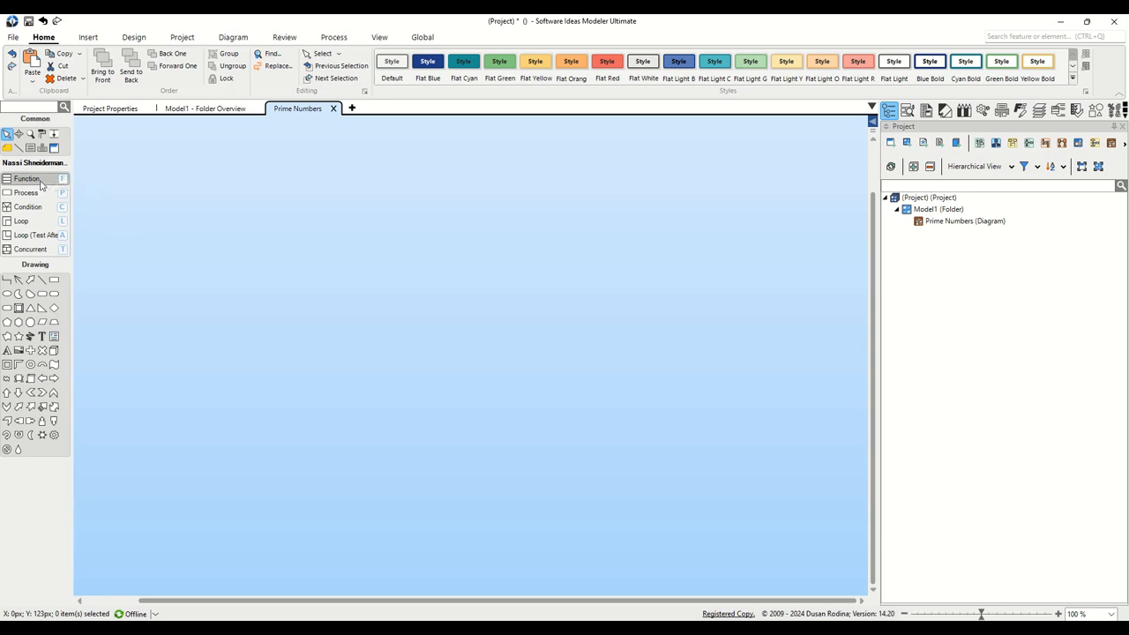
# Draw a Function block and position it near the centre of the canvas.
pyautogui.moveTo(221, 115); pyautogui.dragTo(342, 346)
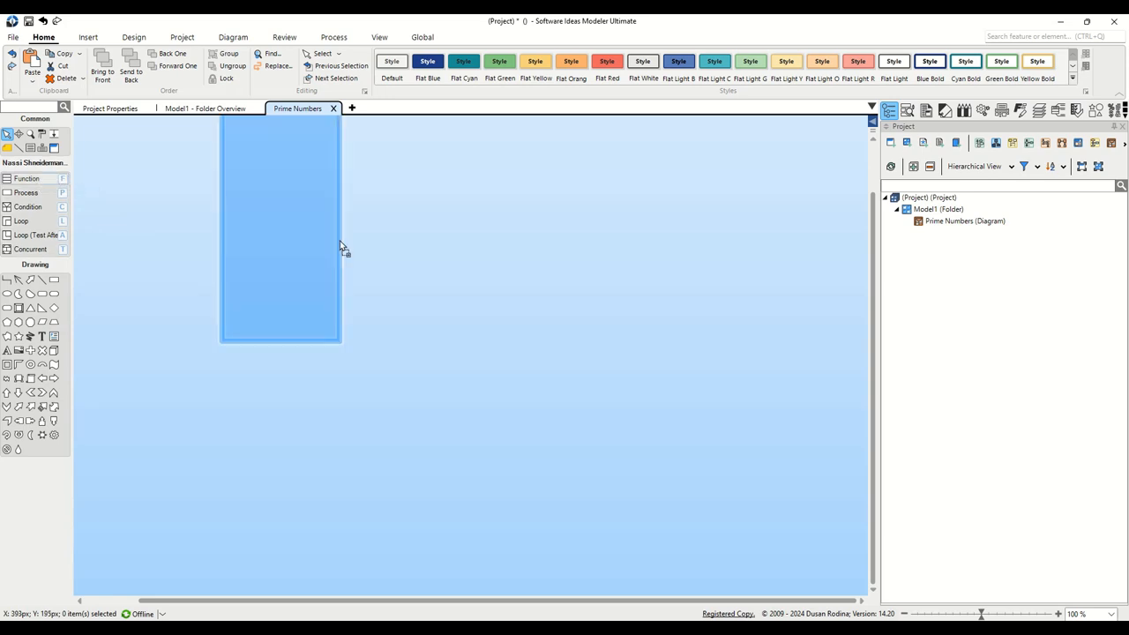
pyautogui.moveTo(281, 228); pyautogui.dragTo(346, 298)
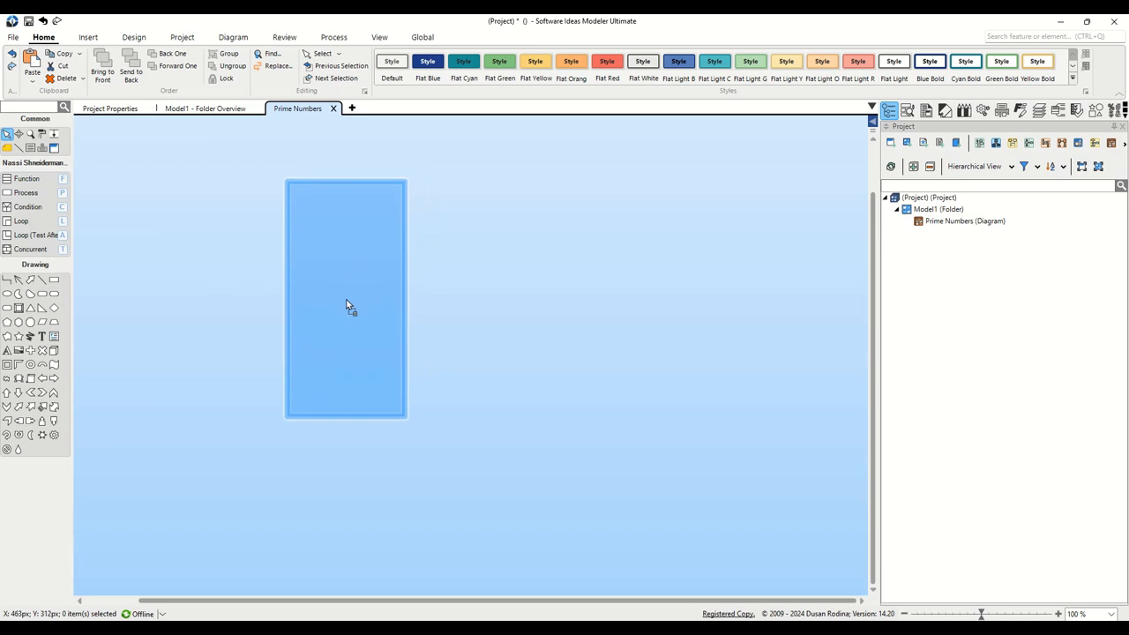
pyautogui.moveTo(345, 303); pyautogui.dragTo(372, 314)
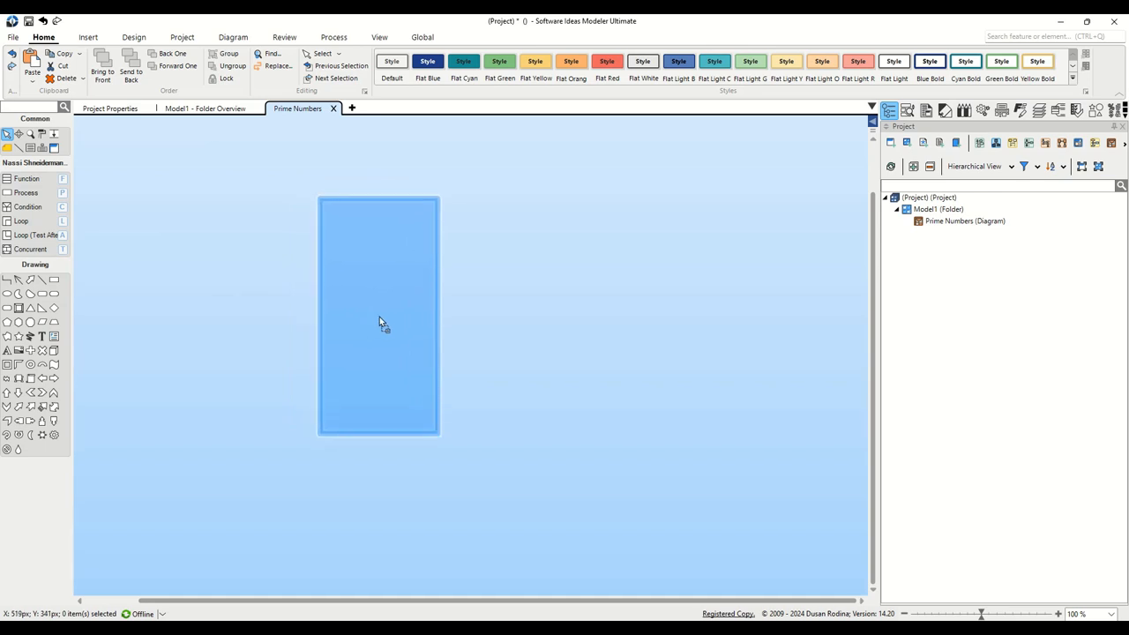
pyautogui.moveTo(377, 314); pyautogui.dragTo(474, 362)
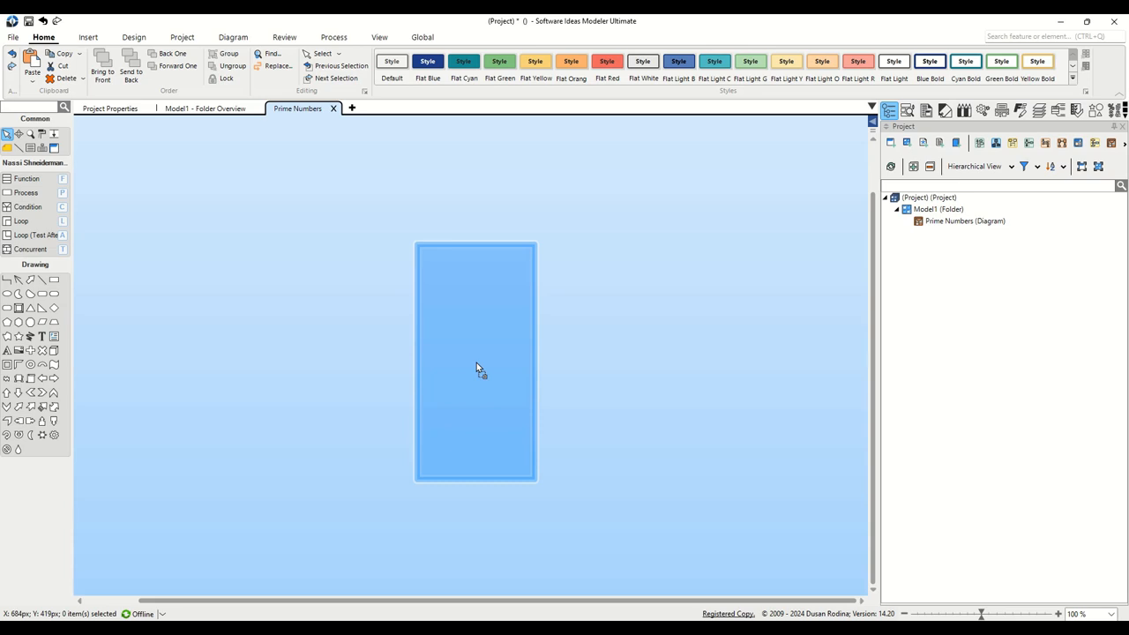
pyautogui.click(476, 361)
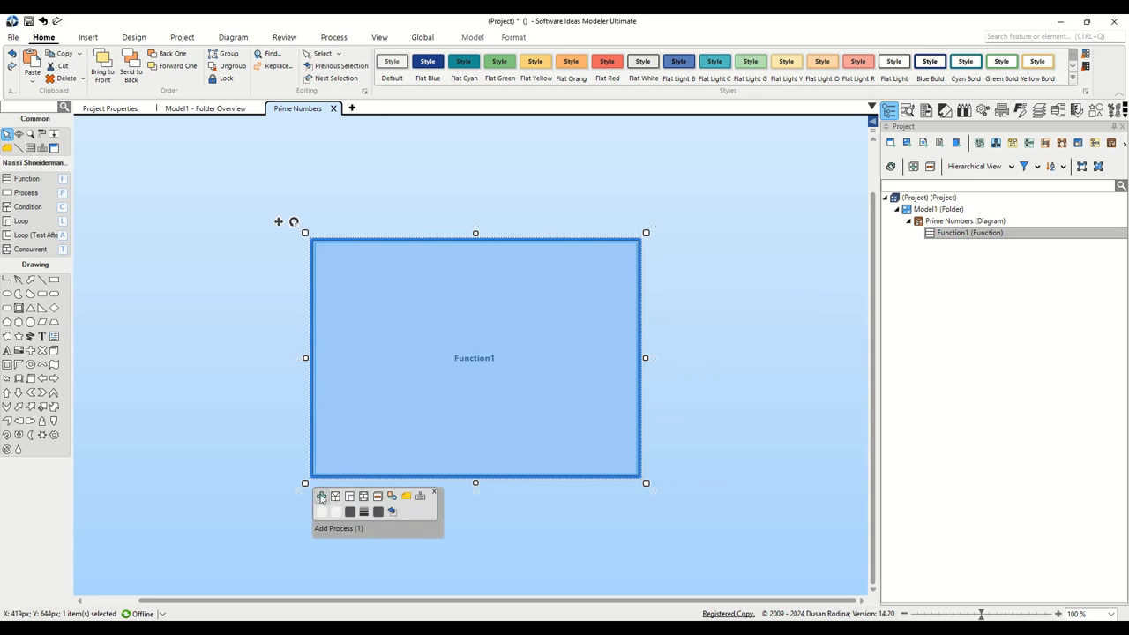
# Add a first process step inside Function1 named 'Read maxNumber'.
pyautogui.click(321, 495)
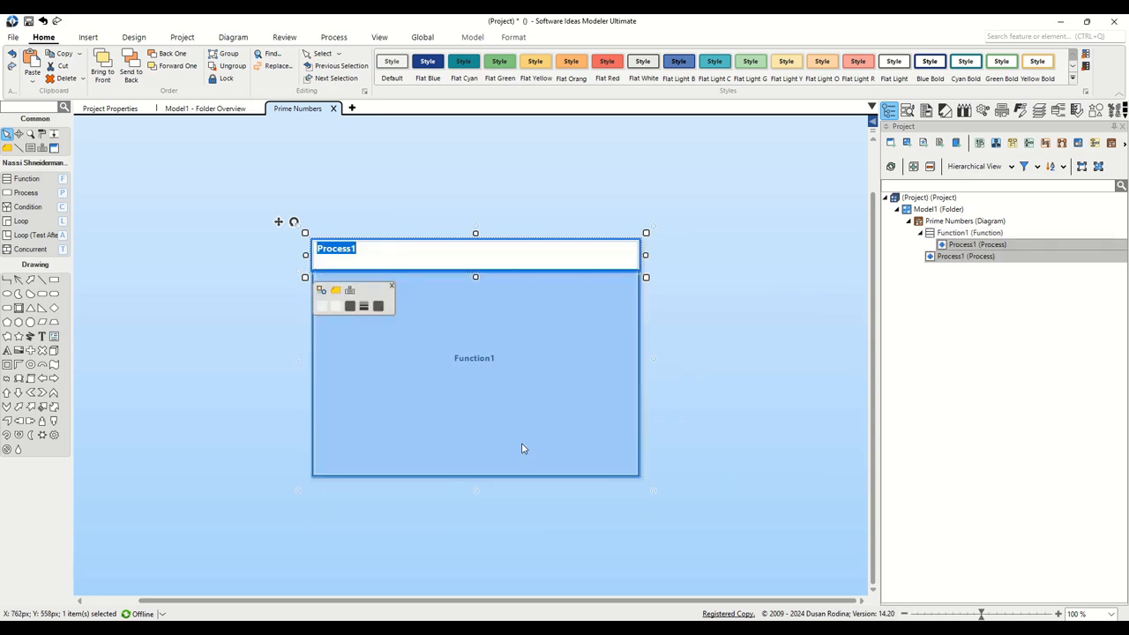
pyautogui.write('Read max')
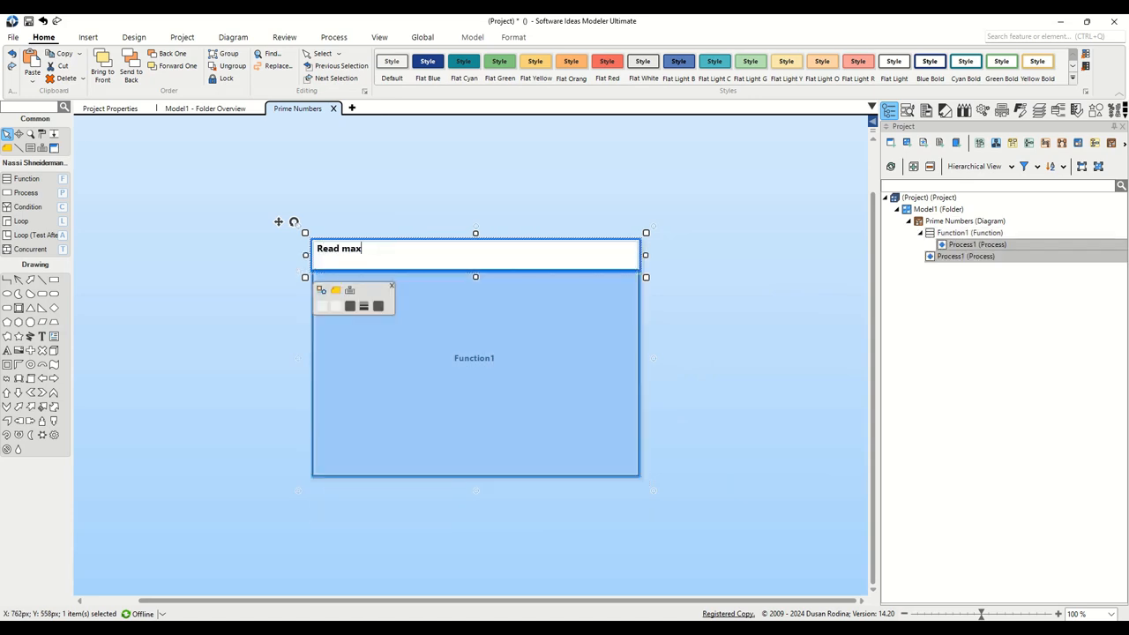
pyautogui.write('Number')
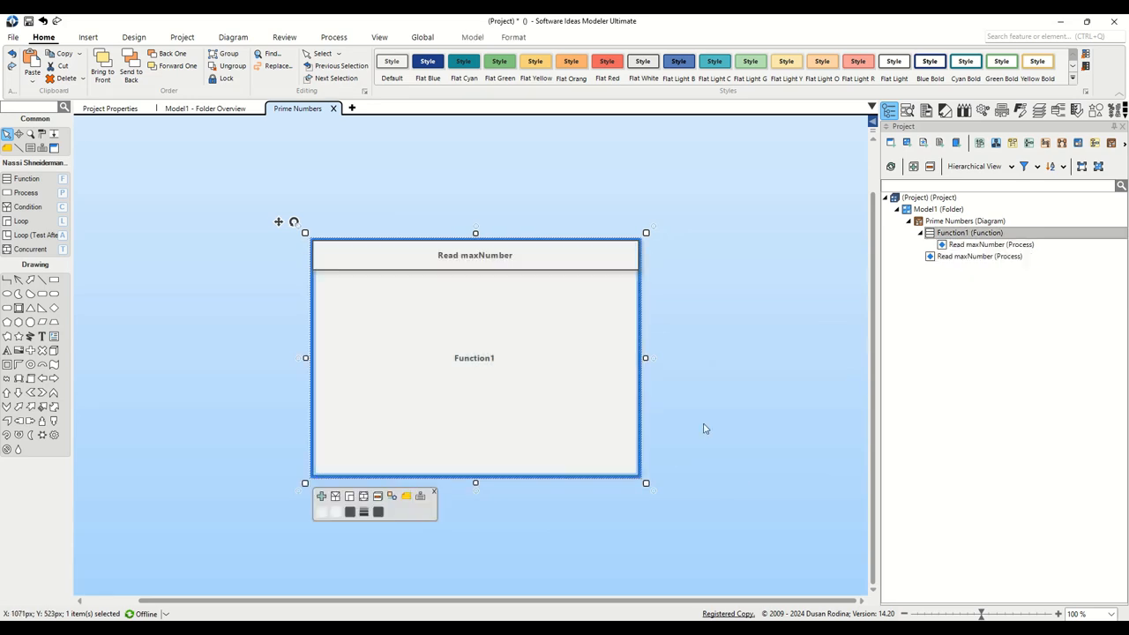
pyautogui.moveTo(44, 236)
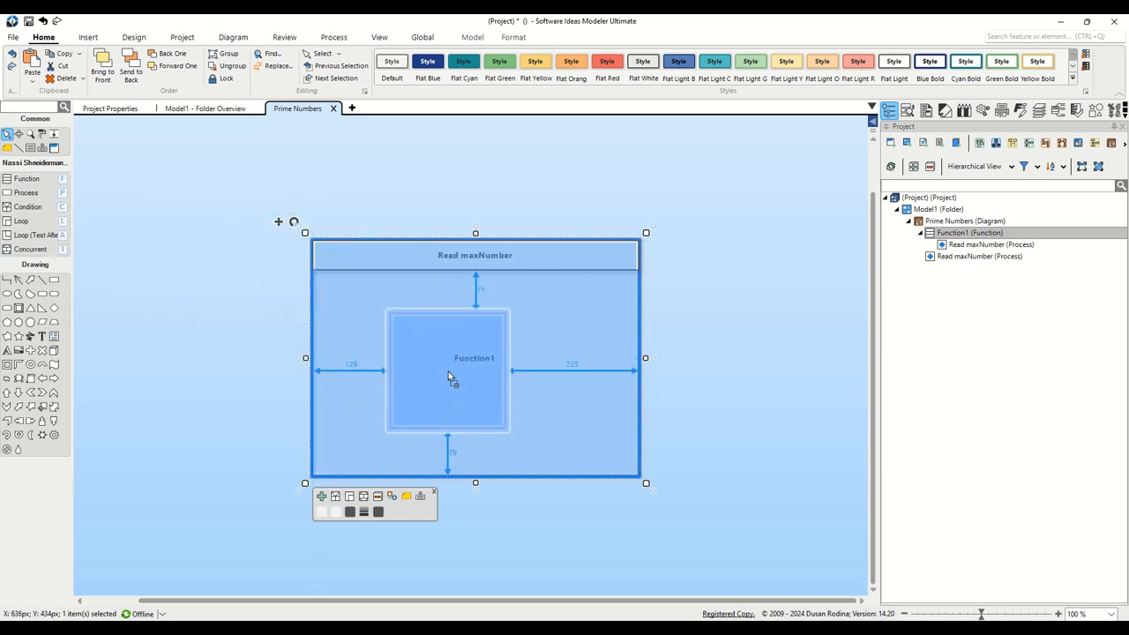
# Place a Concurrent section below the read step with a Loop in its left branch.
pyautogui.moveTo(448, 370); pyautogui.dragTo(473, 381)
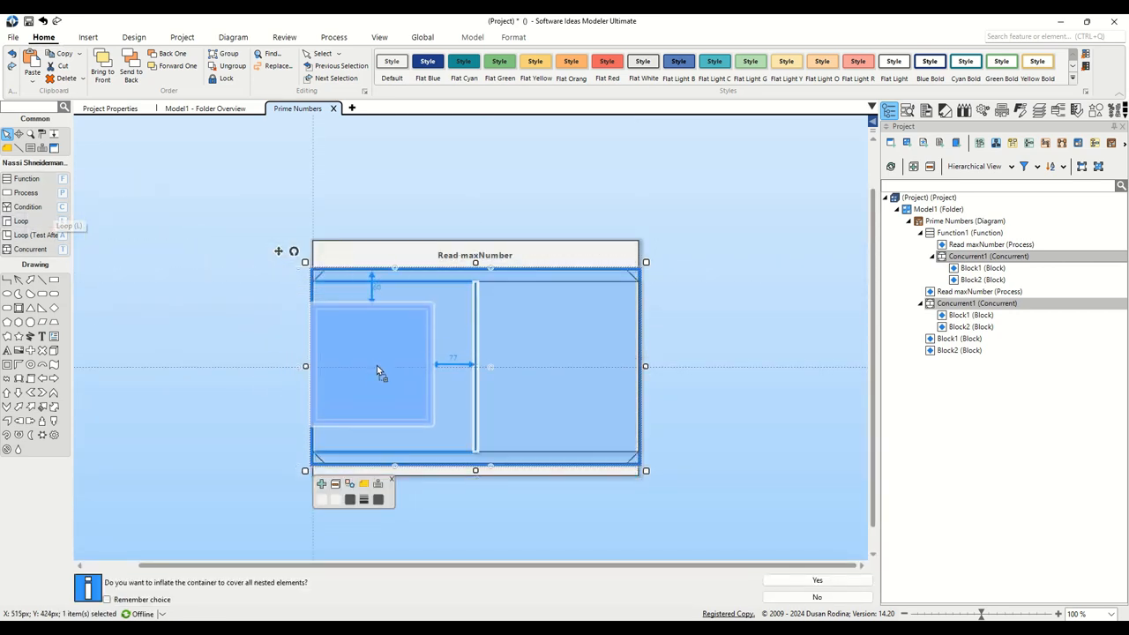
pyautogui.click(814, 580)
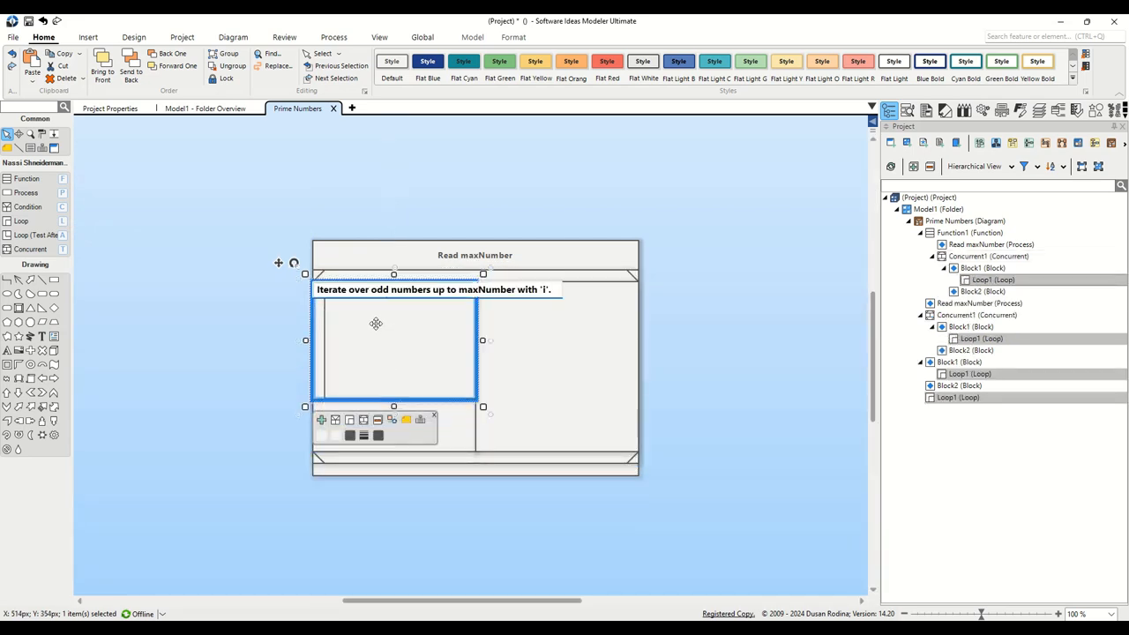
pyautogui.moveTo(413, 344)
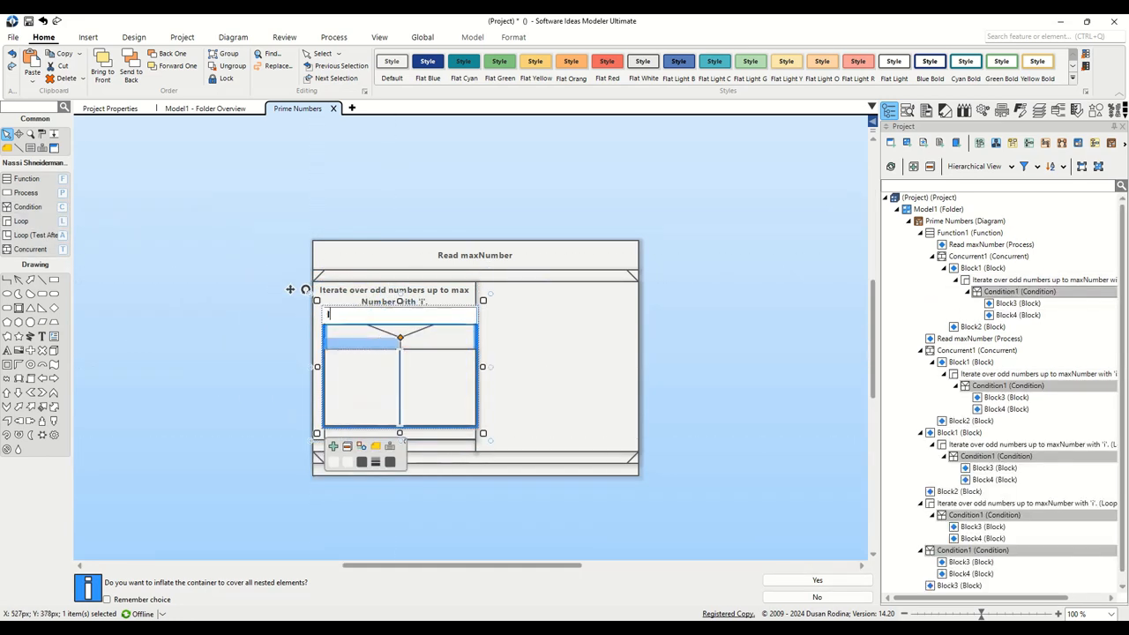
# Name the condition 'Is "i" a prime number?' and add a Print "i" step under Yes.
pyautogui.write('Is "i" a prime number?')
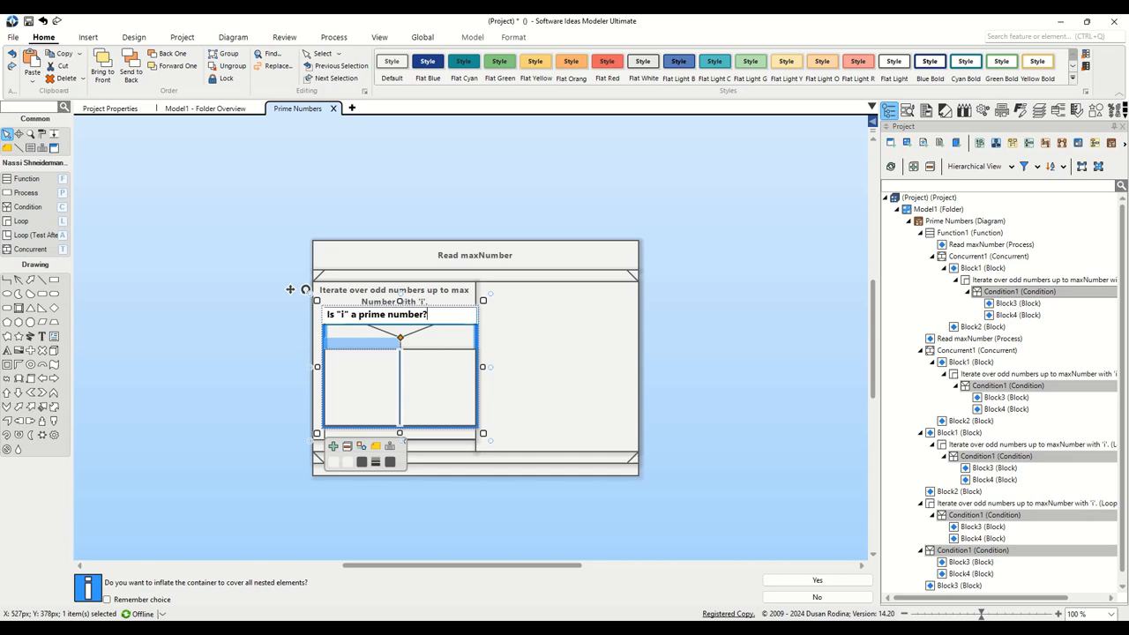
pyautogui.click(815, 578)
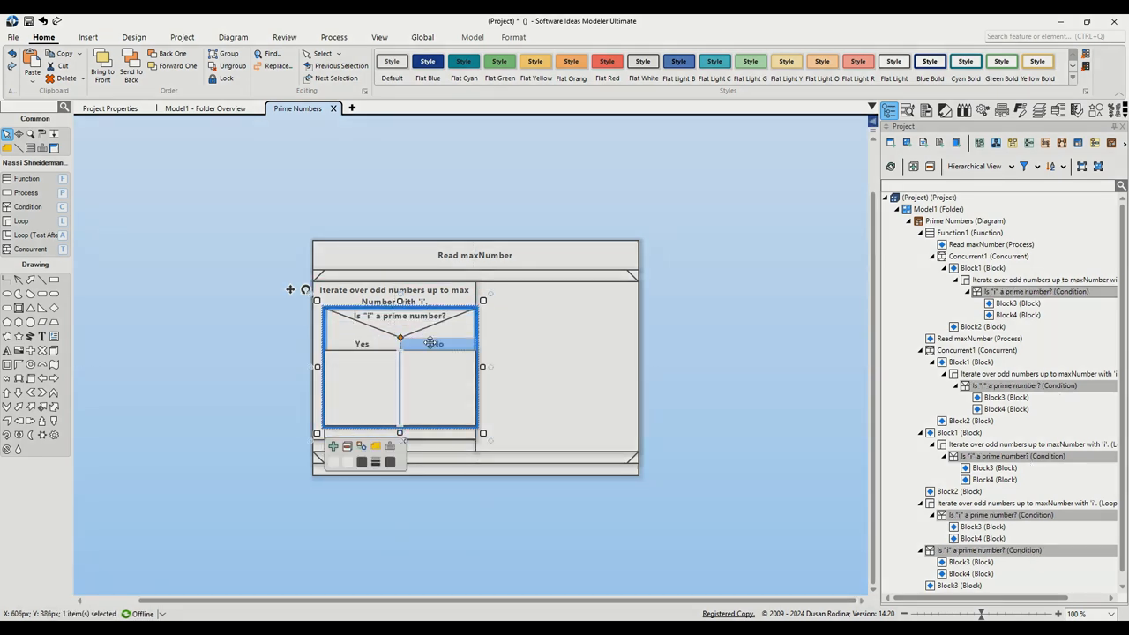
pyautogui.click(333, 446)
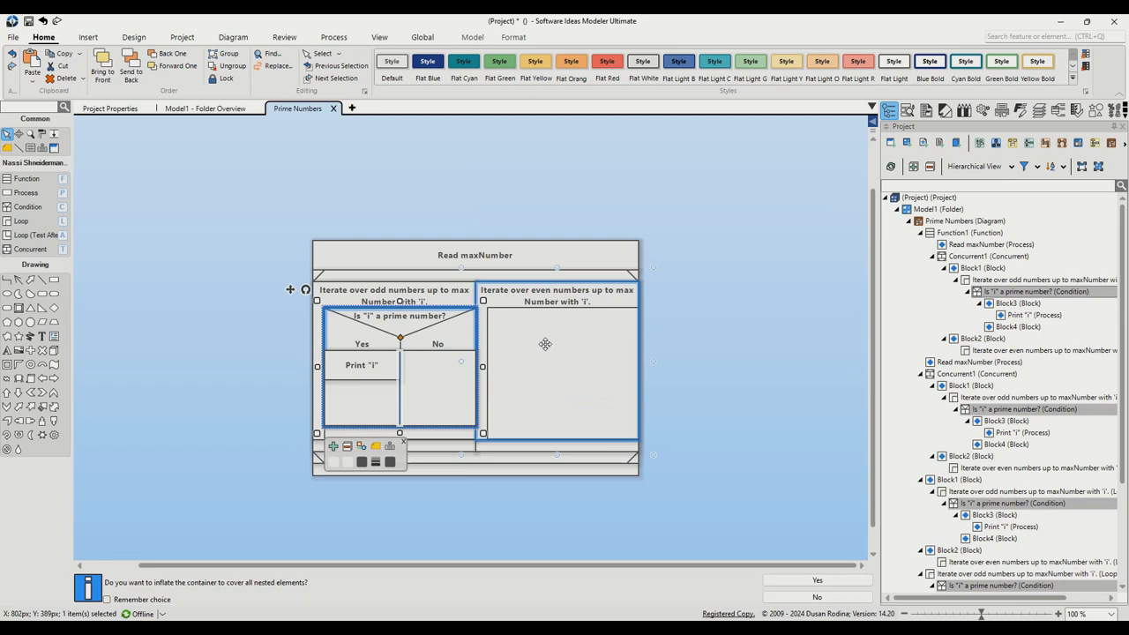
# Paste the prime-check condition into the even loop as a new instance of the original element.
pyautogui.click(557, 371)
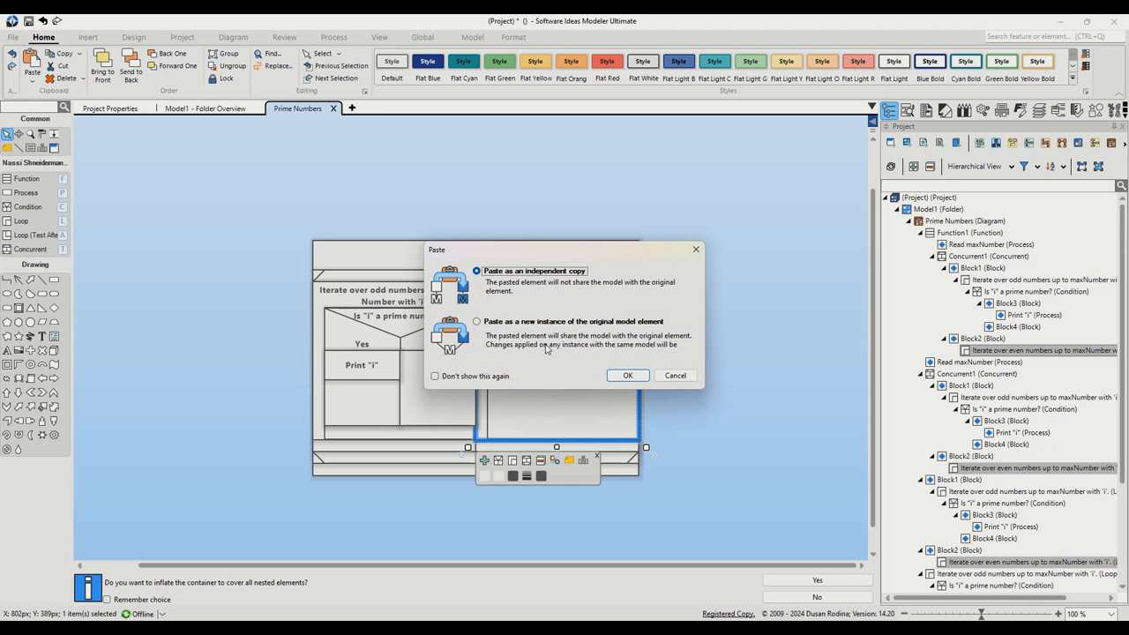
pyautogui.click(476, 321)
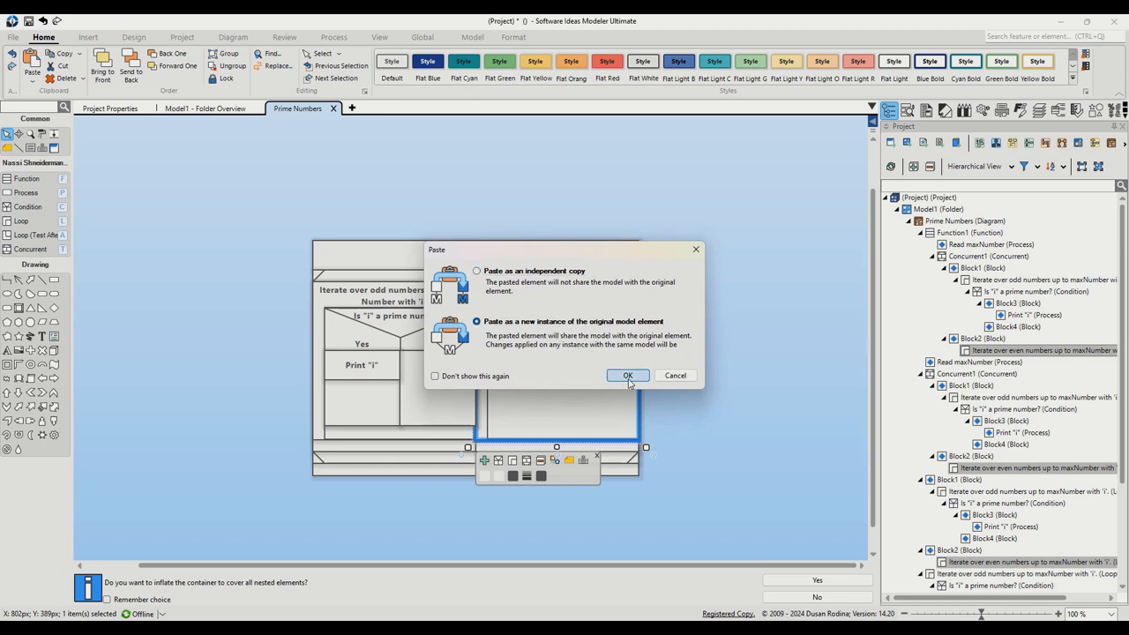
pyautogui.click(628, 374)
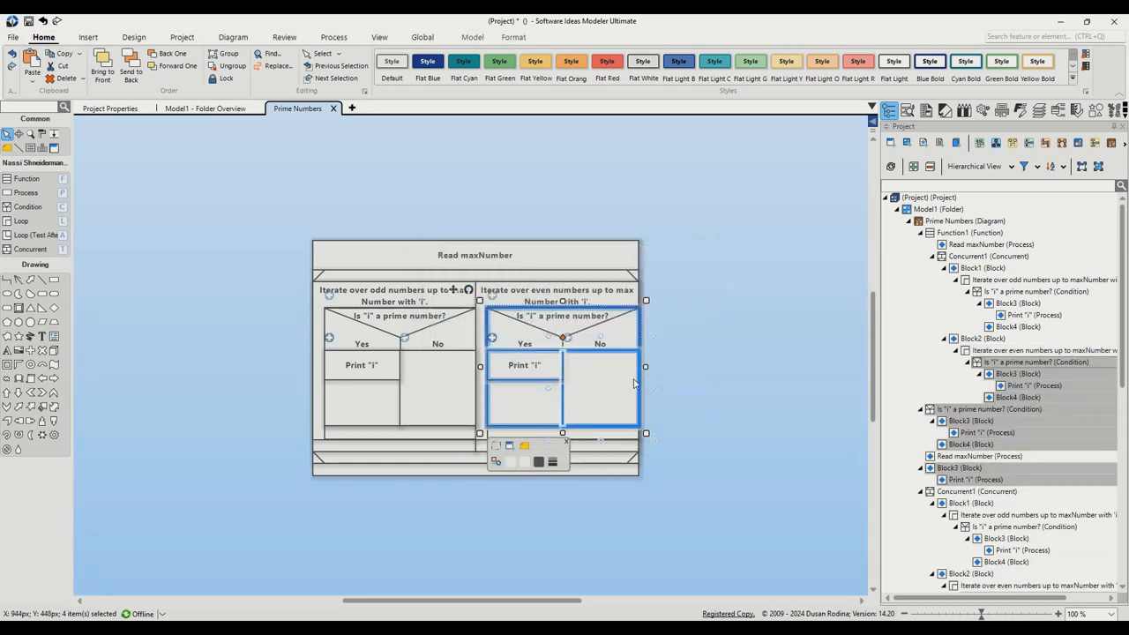
# Colour the concurrent section red and the odd-number loop light orange.
pyautogui.click(652, 382)
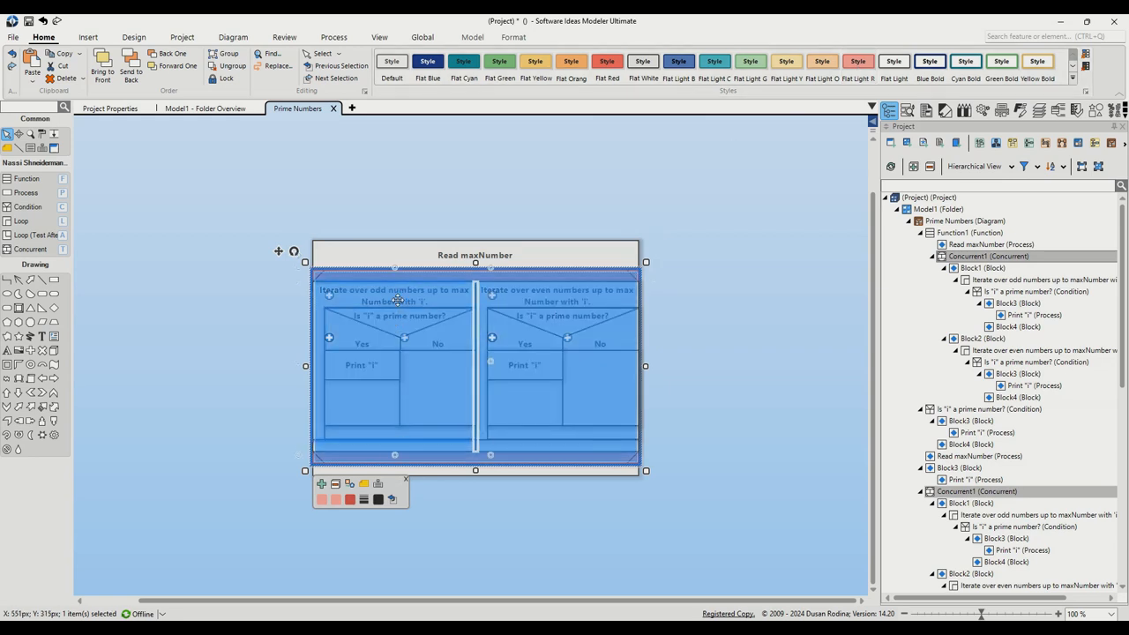
pyautogui.click(785, 60)
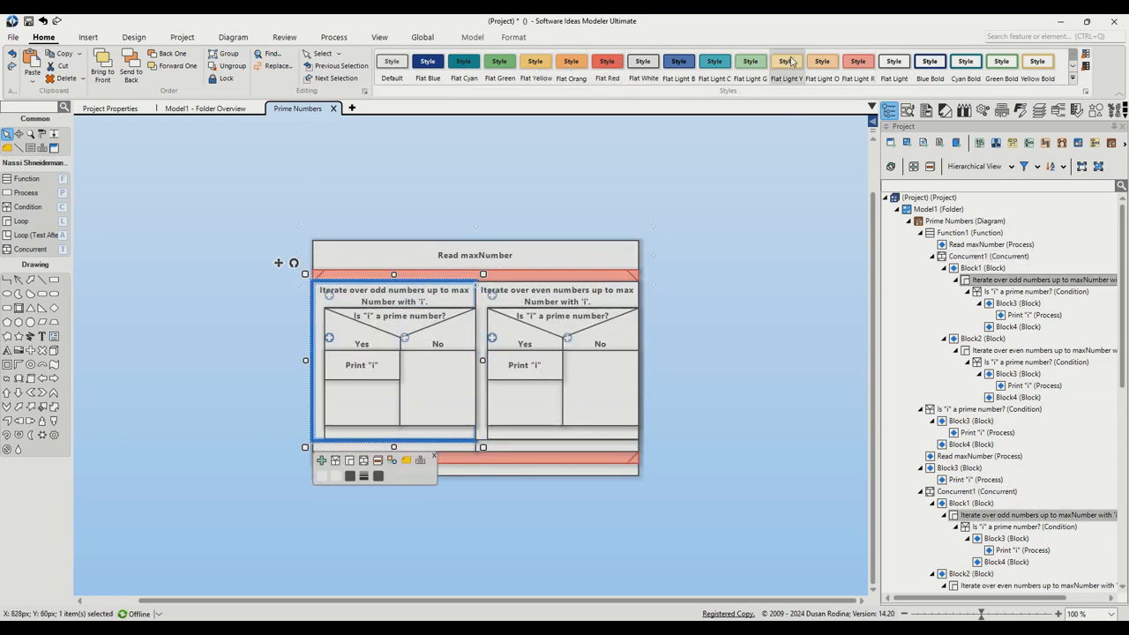
pyautogui.click(557, 297)
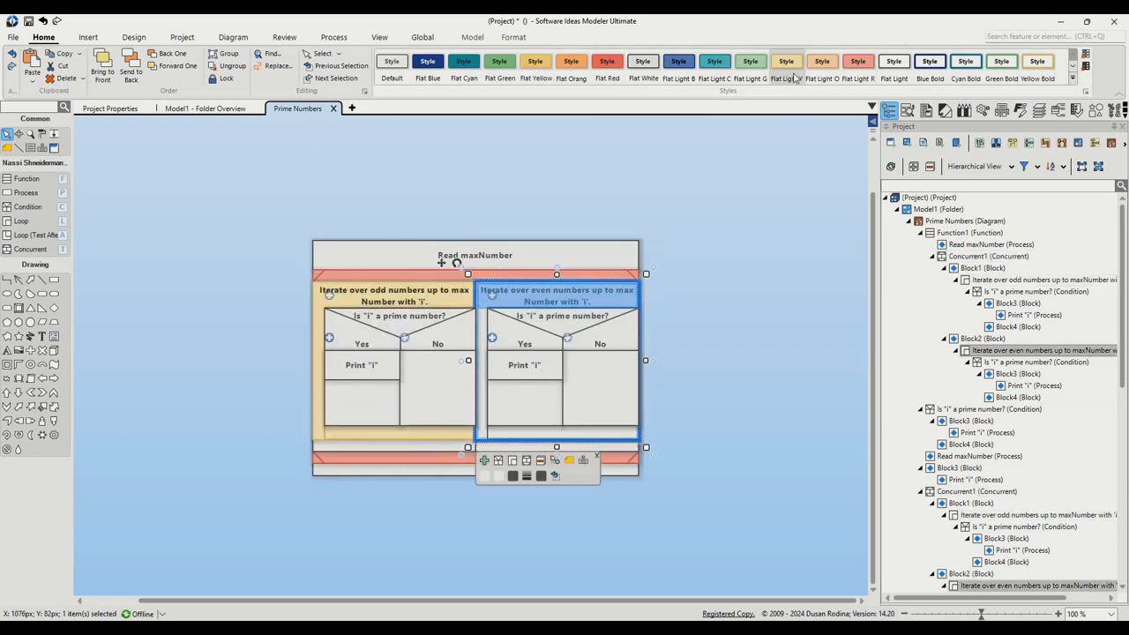